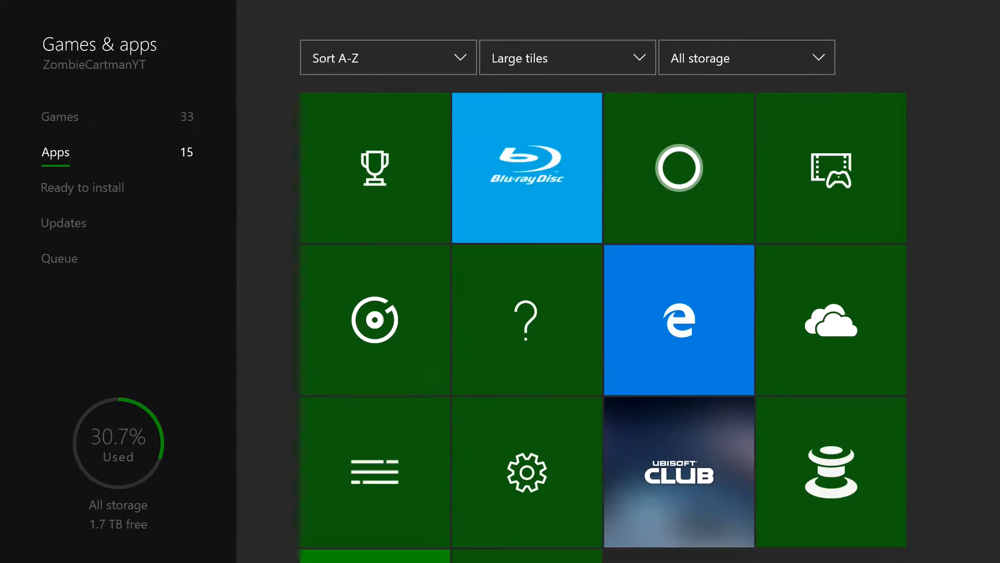
Show the Ready to install list of 12 titles, including Twitch, Netflix and YouTube.
scroll(down, 3)
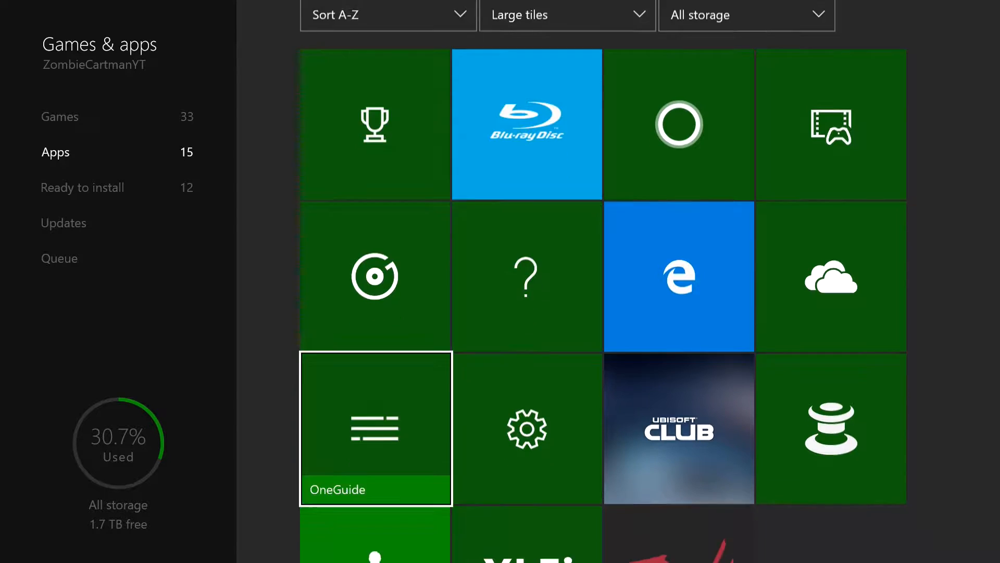
click(81, 187)
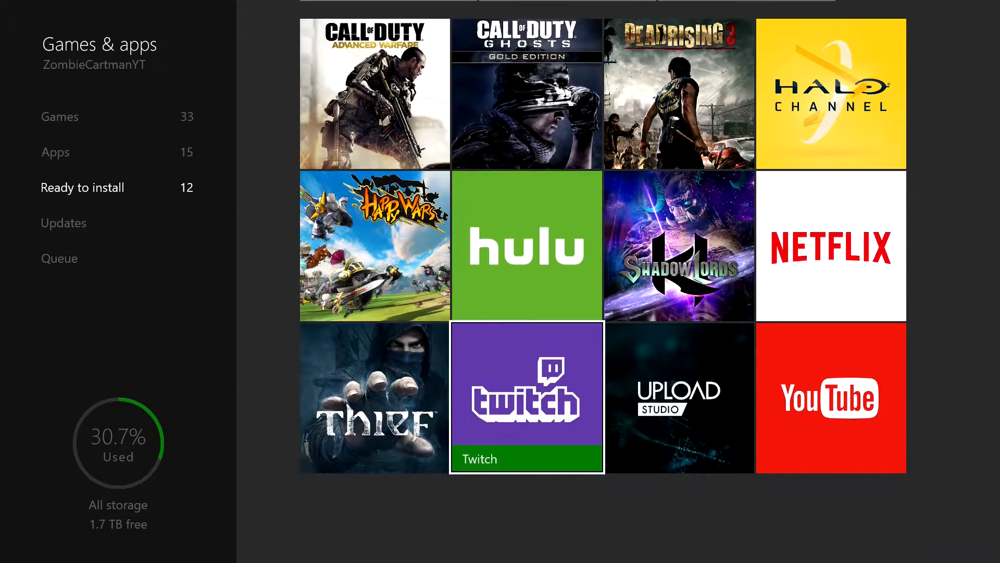
Install YouTube from the ready-to-install list so it appears in Apps with a launch notification.
click(830, 397)
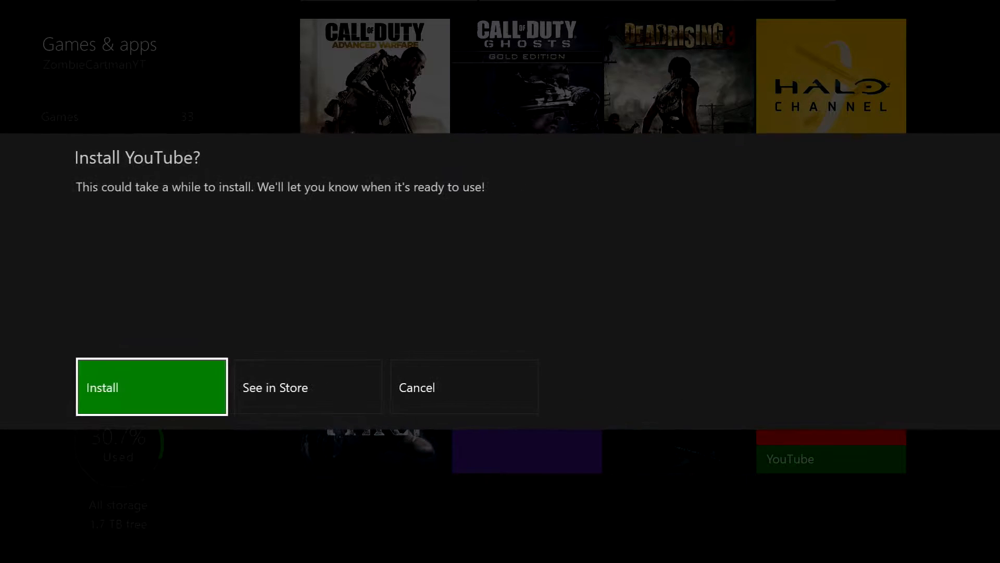
click(152, 387)
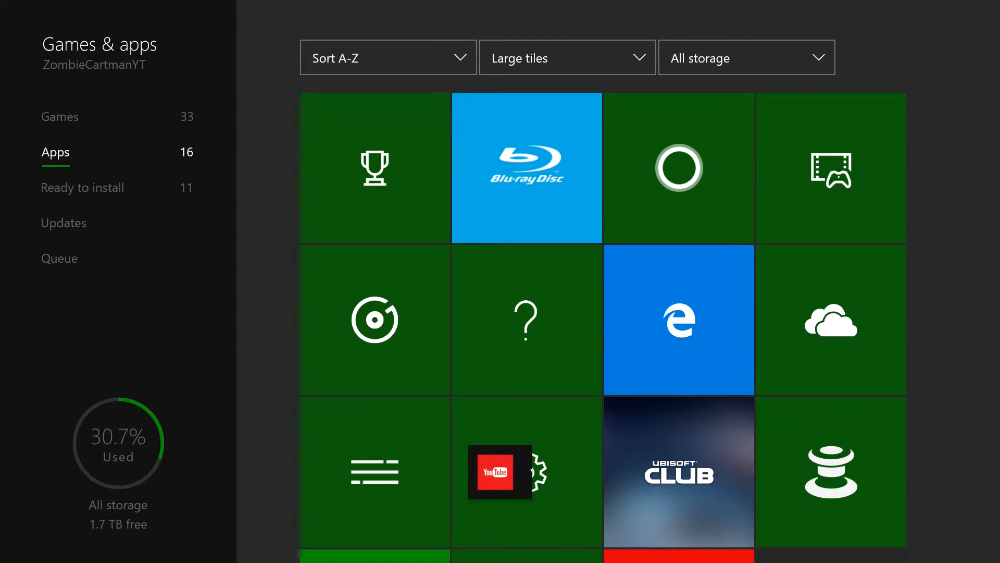
click(501, 472)
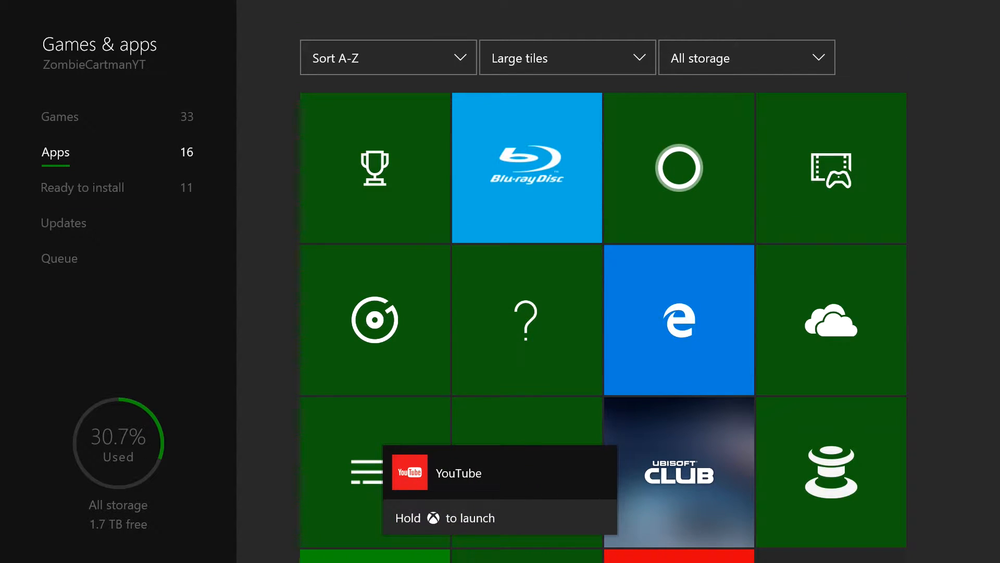